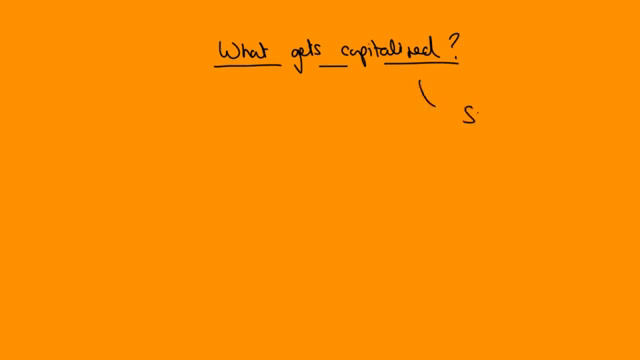
Write the SFP and I/S column headings, with PPE crossed under SFP and Expense (x) under I/S.
type("SFP")
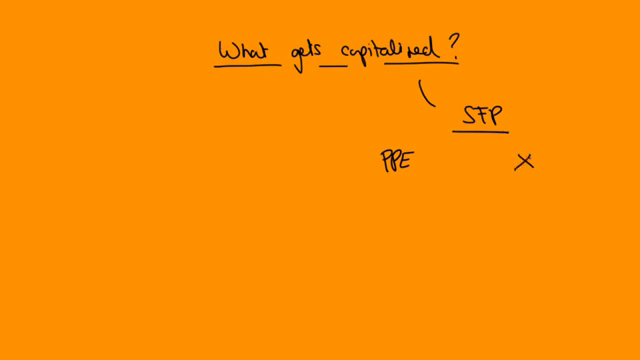
type("I/S")
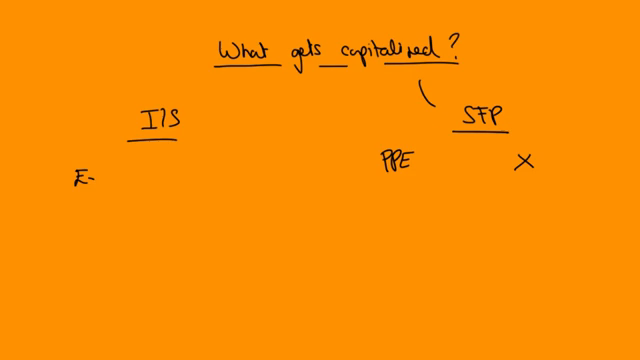
type("Expense")
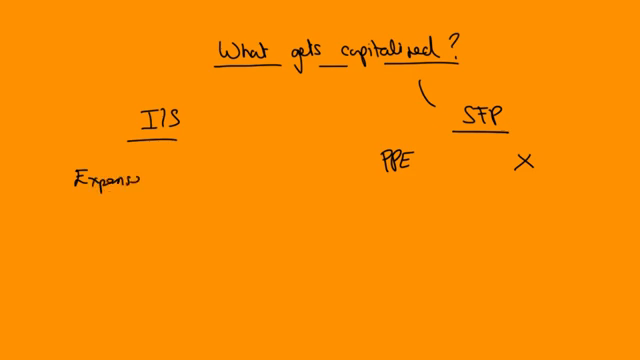
type("(x)")
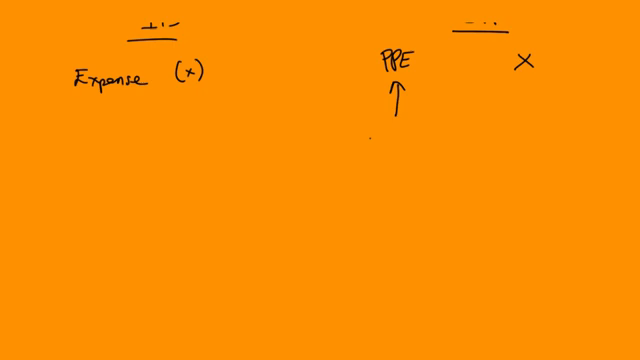
Write 'Plant + Equip/Property' as a dashed point under PPE and start the next arrow.
type("Plant + Equip/ Property")
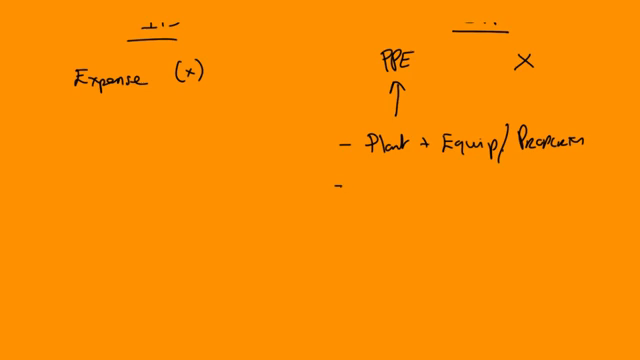
left_click_drag(344, 184, 400, 184)
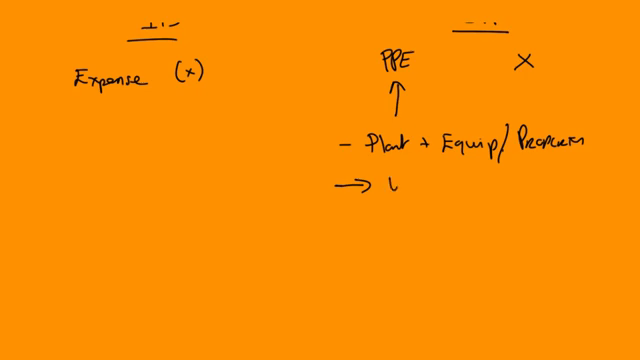
Write 'Working condition' on the arrow with '= Preparing the site' as its first item.
type("Working condition")
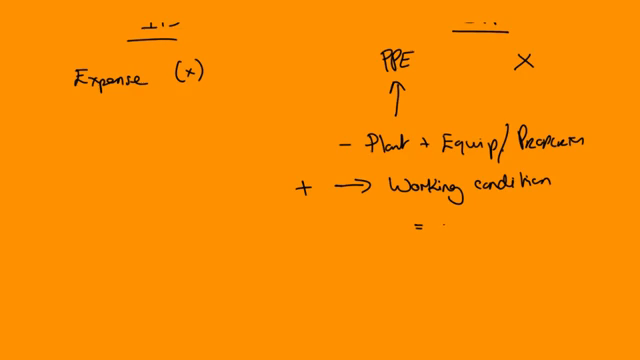
type("Preparing the site")
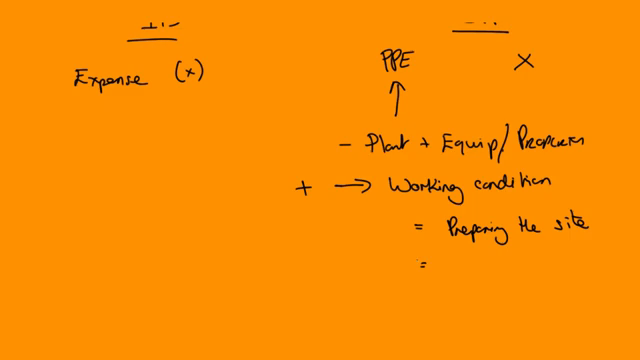
List Delivery, Installation and Professional fees (architects, engineers) under working condition.
type("Delivery")
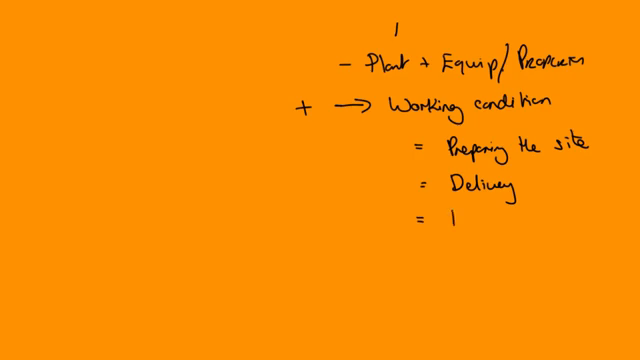
type("Installation.")
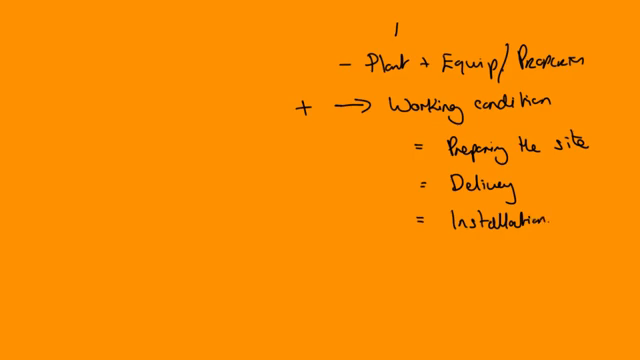
type("Professional fees")
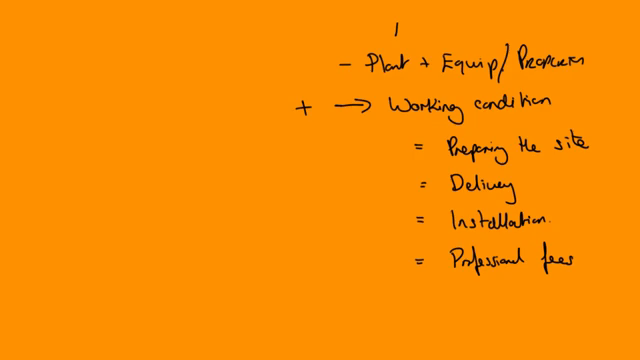
type("(archi")
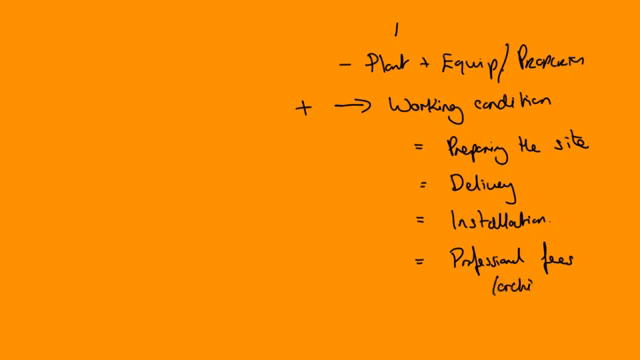
type("ects.")
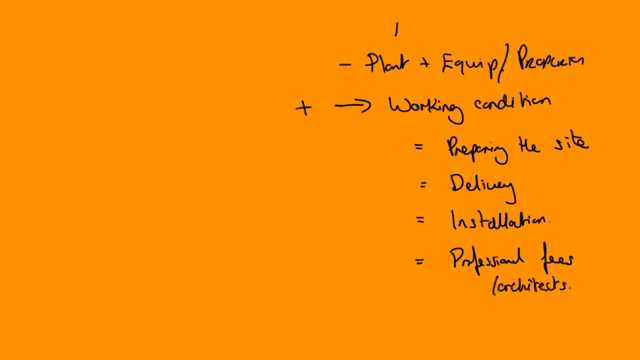
type("engi")
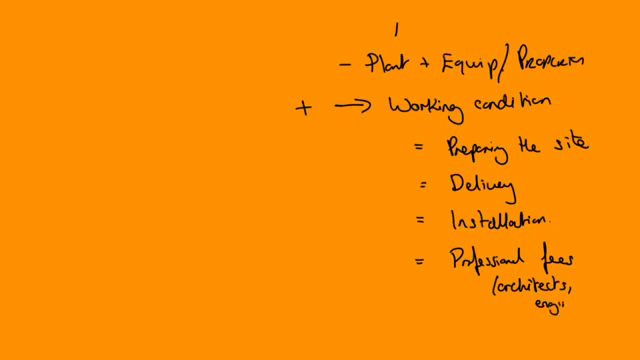
type("engineers)")
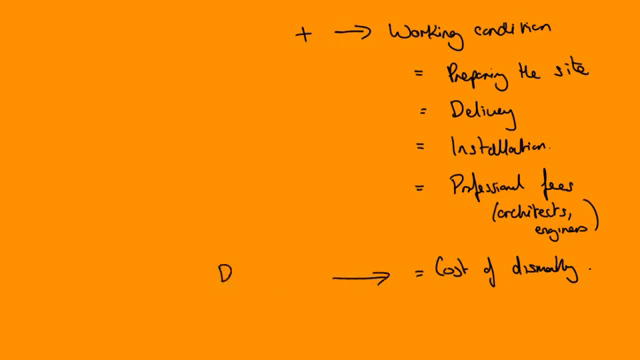
Write 'Discounted to PV' arrowing to '= Cost of dismantling' below the professional fees.
type("iscounted")
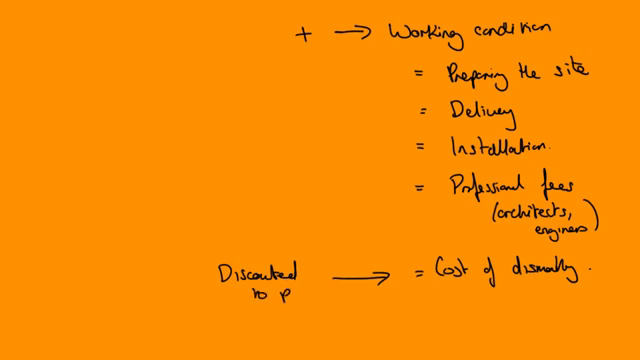
type("U:")
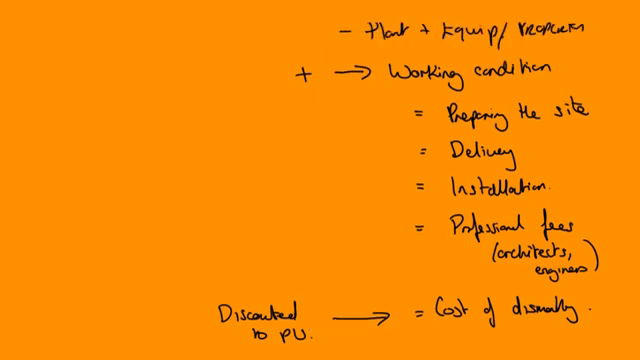
Write Advertising and begin Training beneath Expense (x) under the I/S column.
scroll("down", 3)
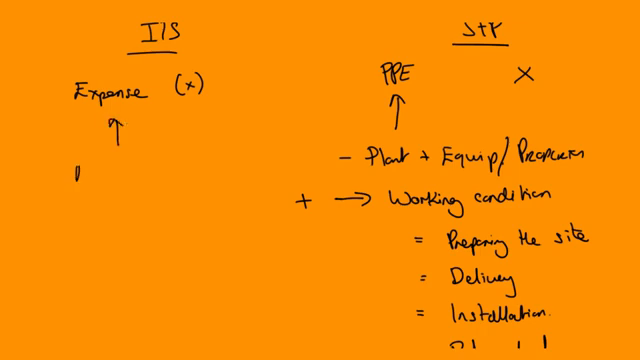
type("Advertising")
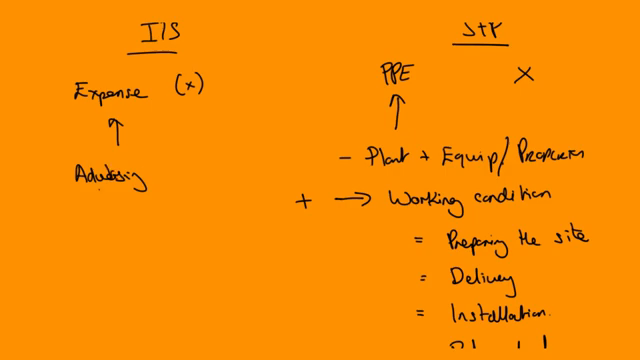
type("Tra")
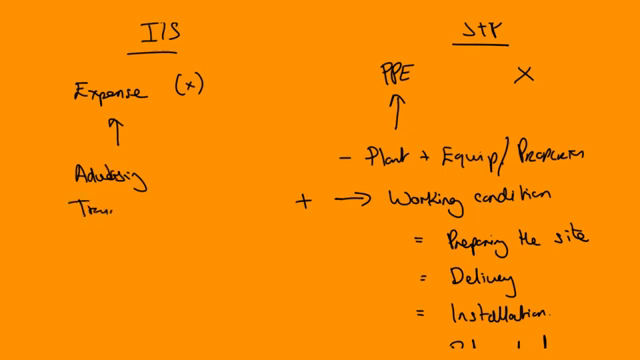